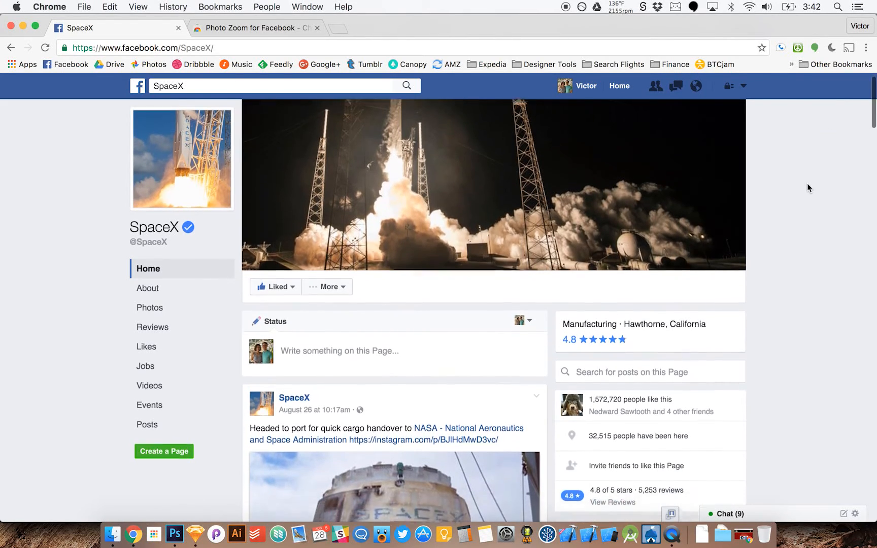
Scroll through the Chrome Web Store page and click into the store search box.
scroll("down", 3)
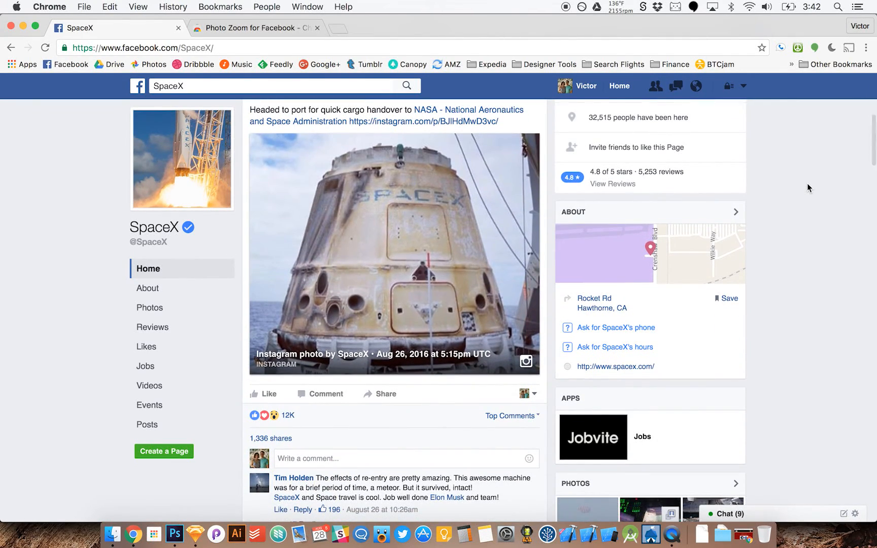
scroll("down", 3)
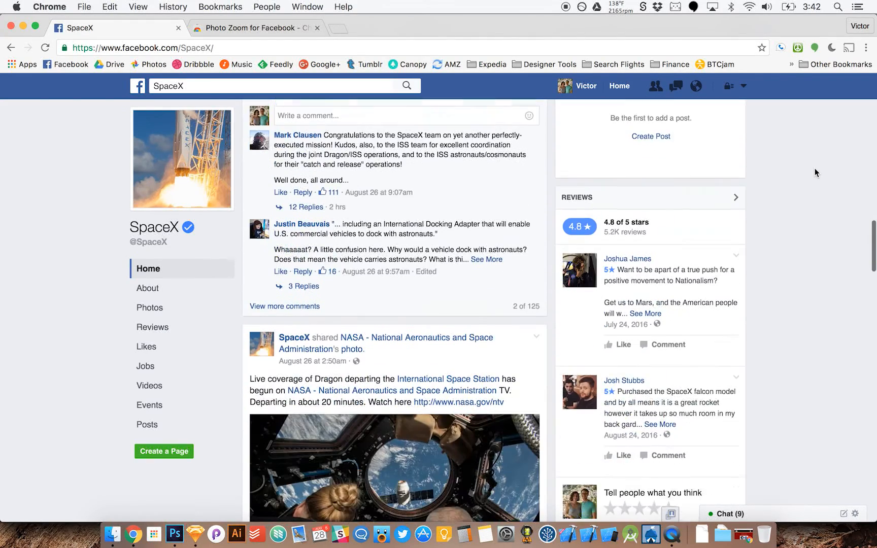
scroll("down", 3)
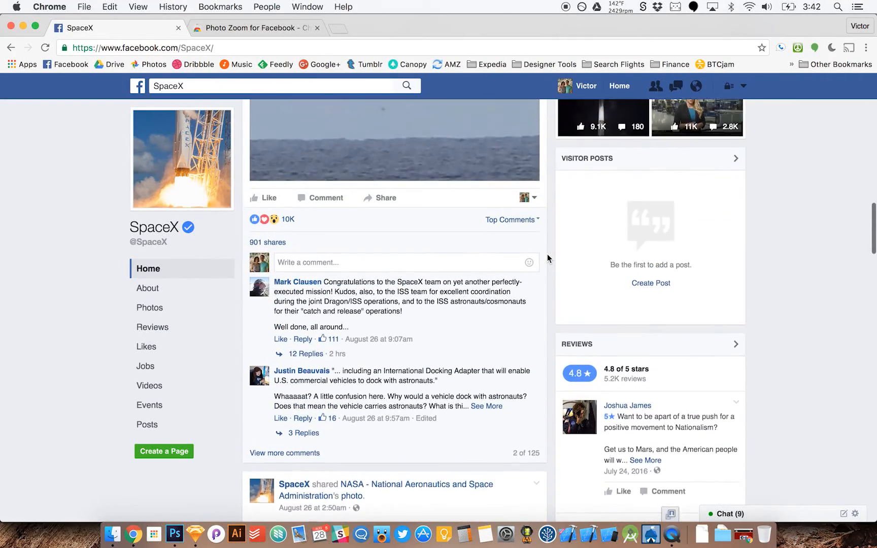
scroll("down", 3)
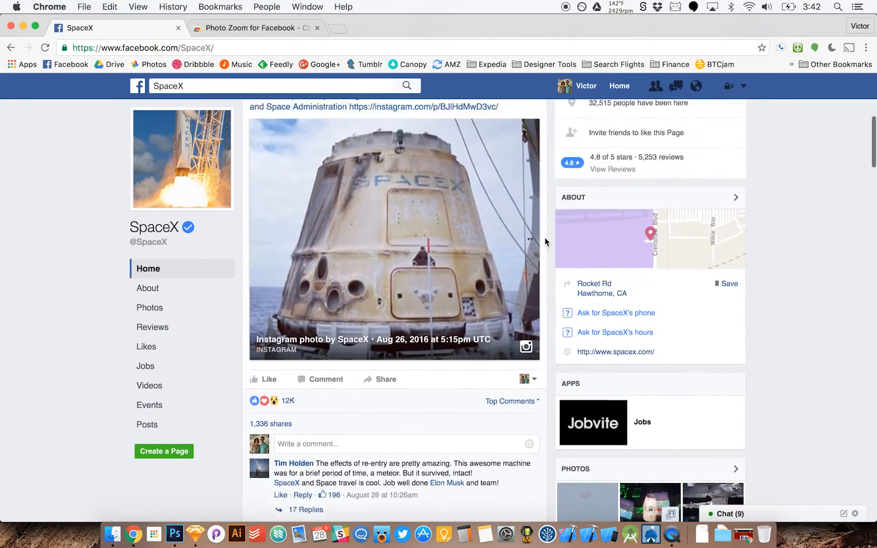
scroll("up", 3)
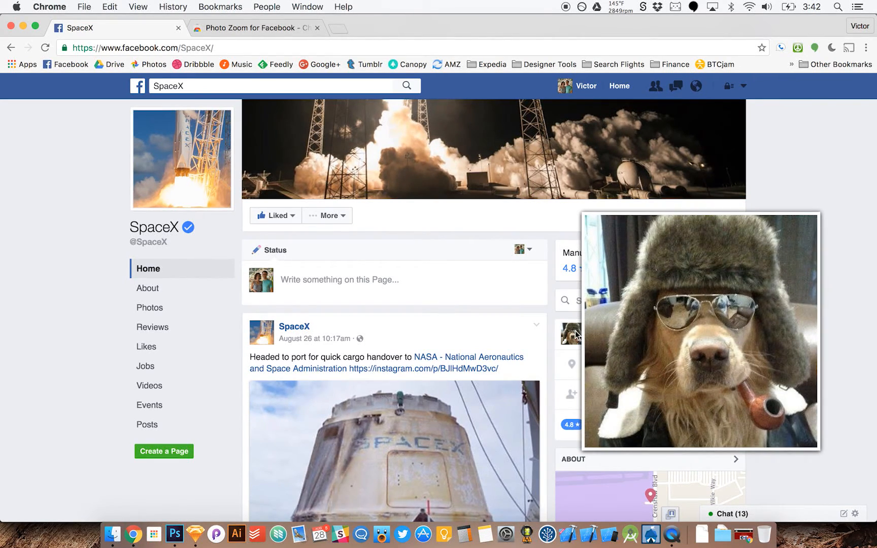
left_click(255, 27)
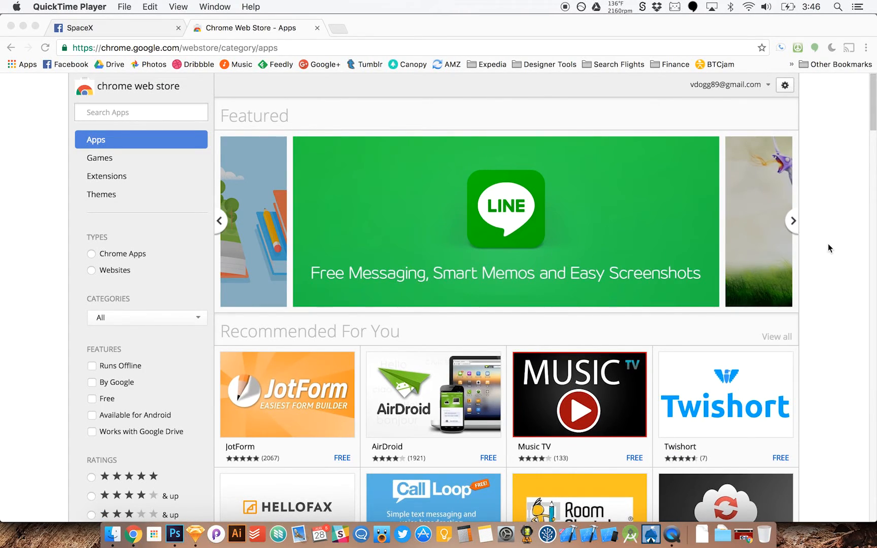
left_click(792, 221)
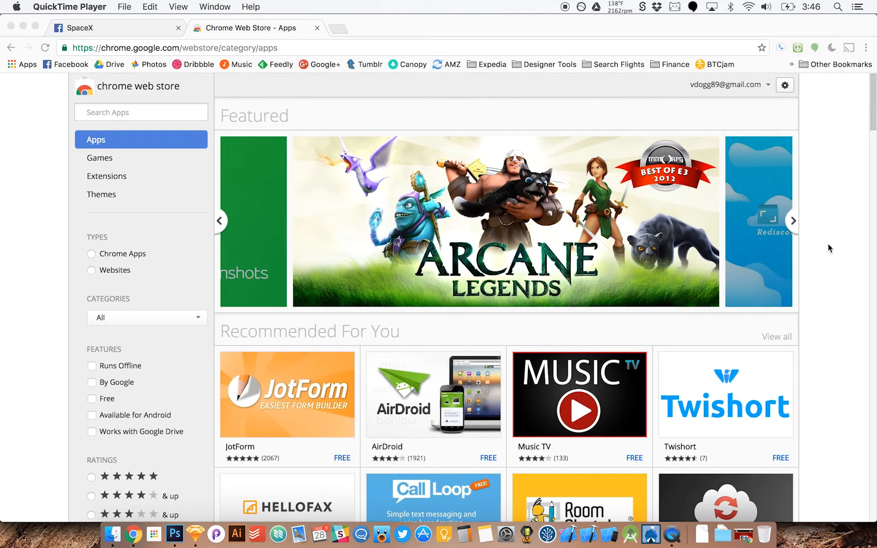
left_click(791, 220)
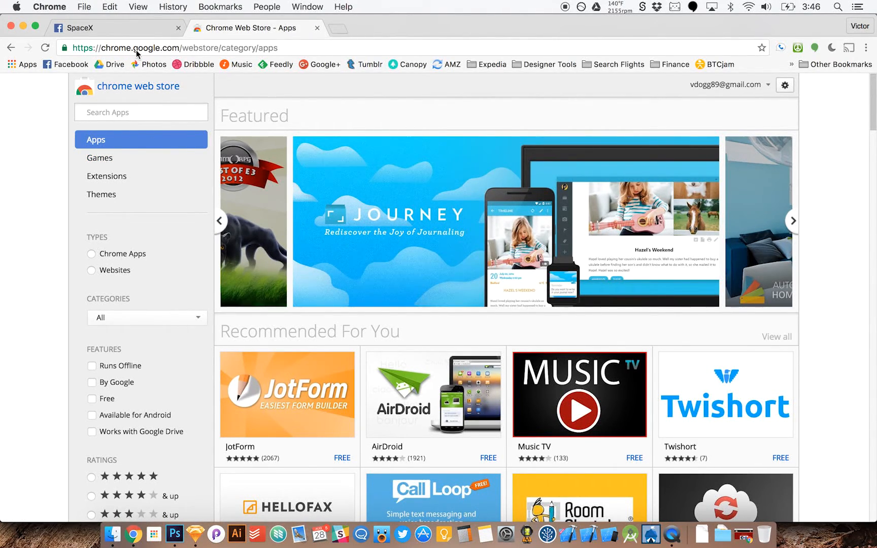
mouse_move(196, 53)
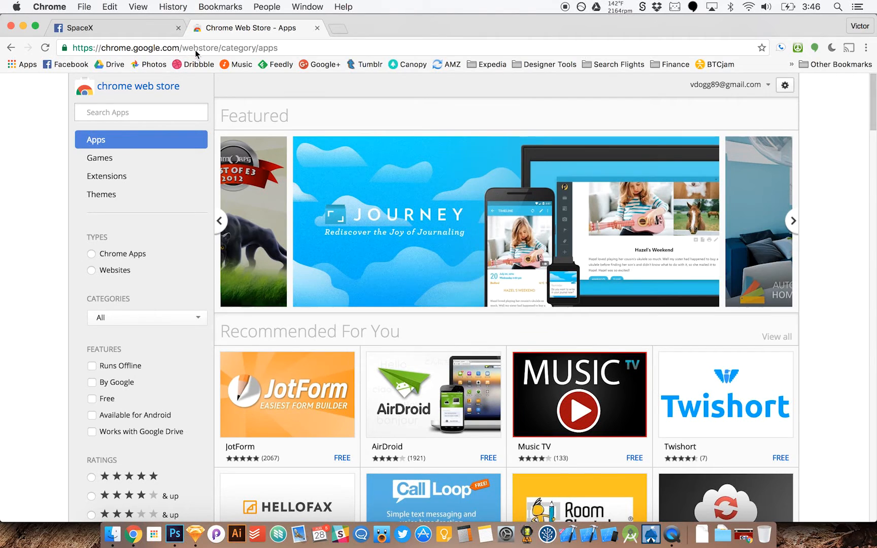
Search the store for 'Photo Zoom for Facebook' and open getphotozoom's extension details.
left_click(792, 220)
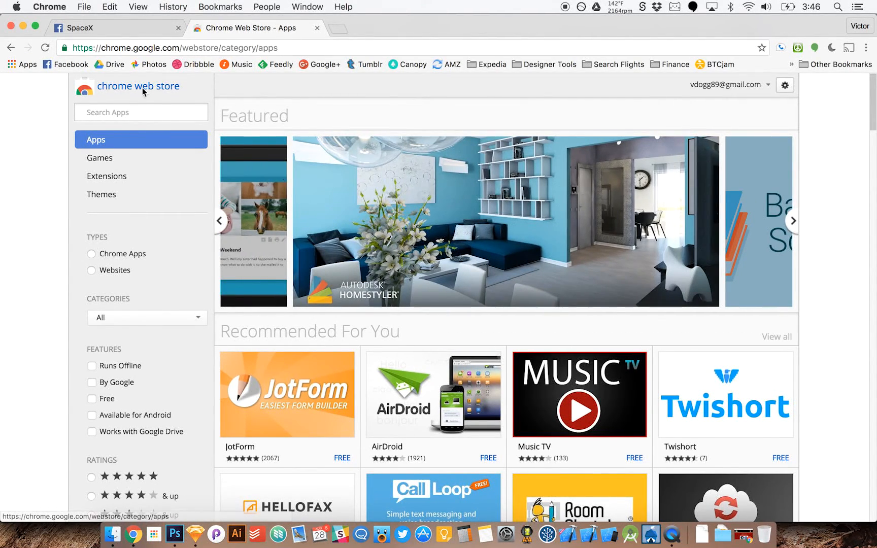
type("Photo Zoom for Facebook")
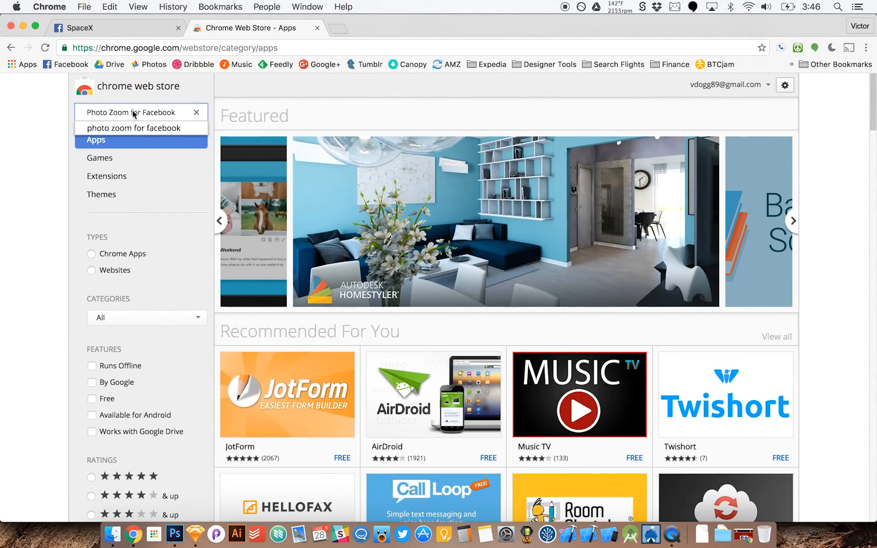
mouse_move(160, 144)
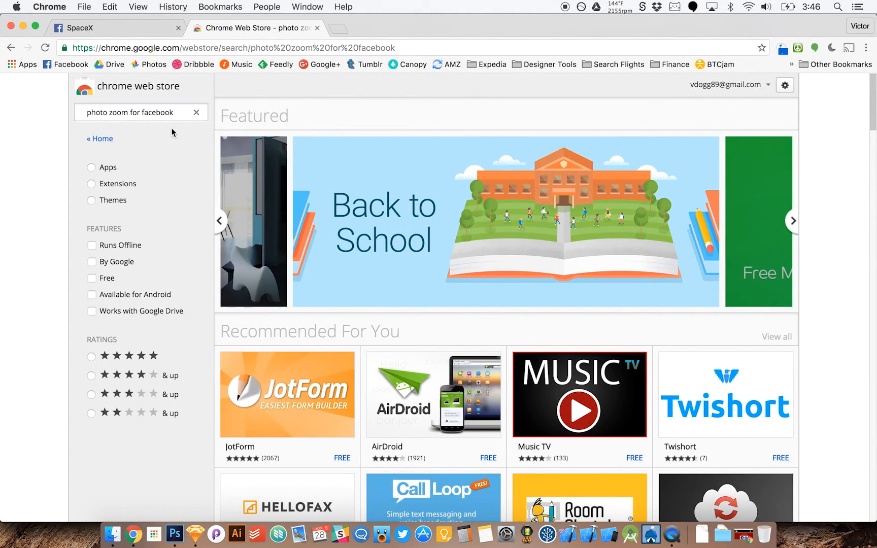
key("Return")
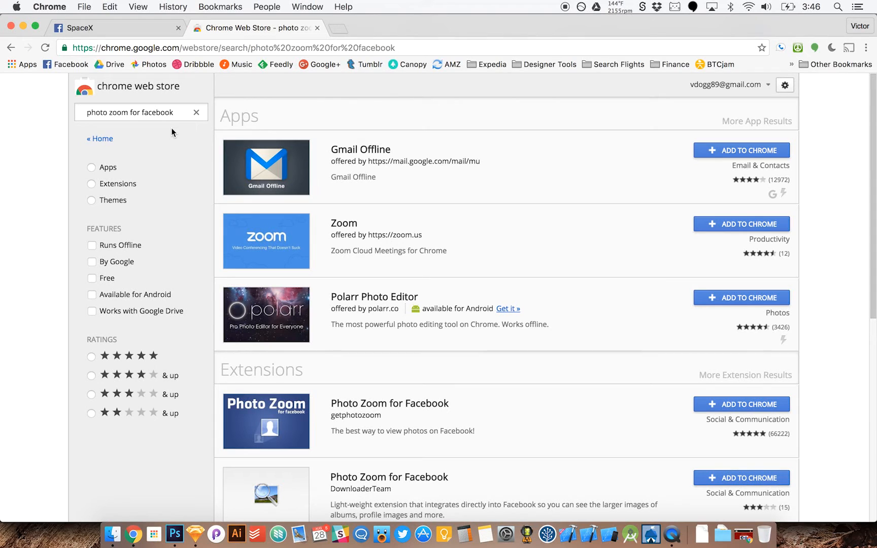
mouse_move(567, 206)
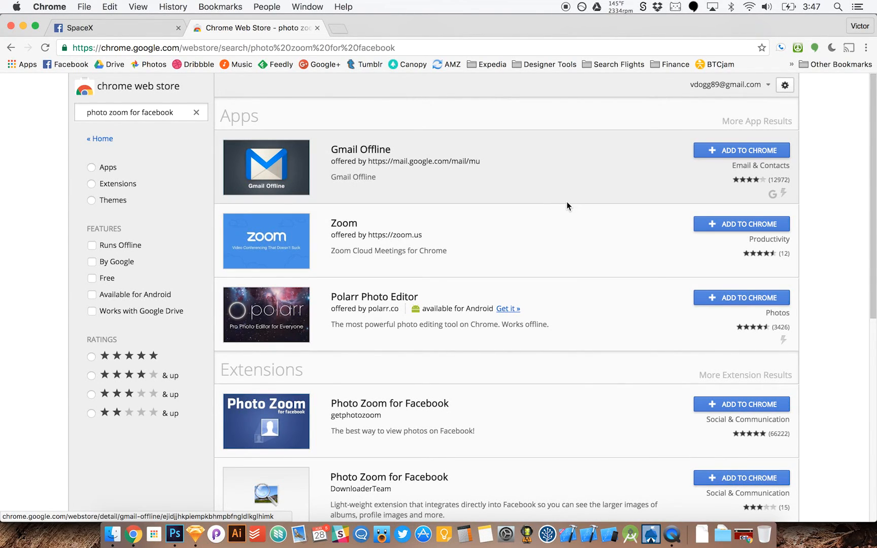
scroll("down", 3)
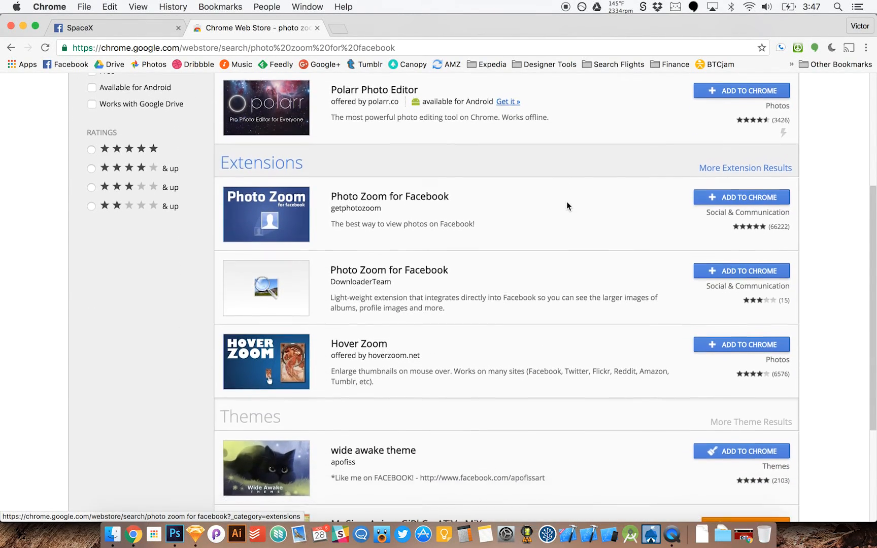
left_click(389, 196)
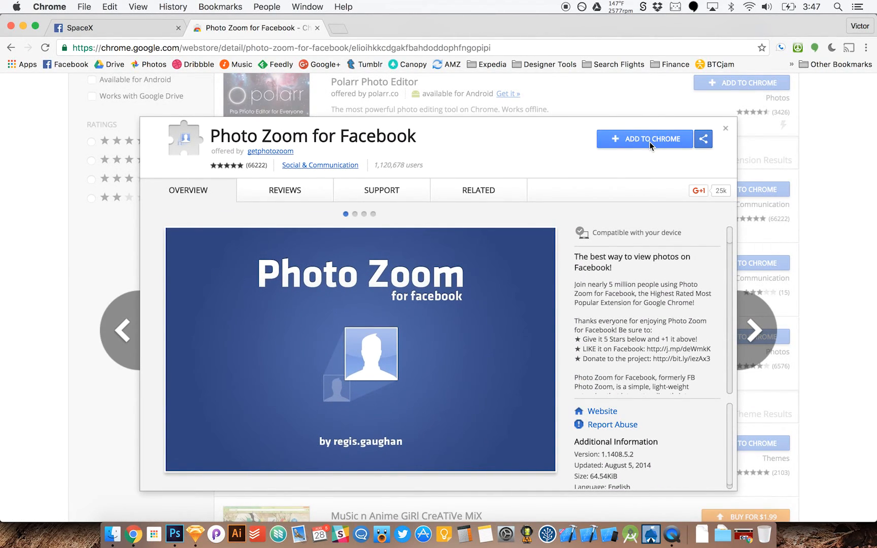
Add Photo Zoom for Facebook to Chrome and accept its permissions prompt.
left_click(644, 138)
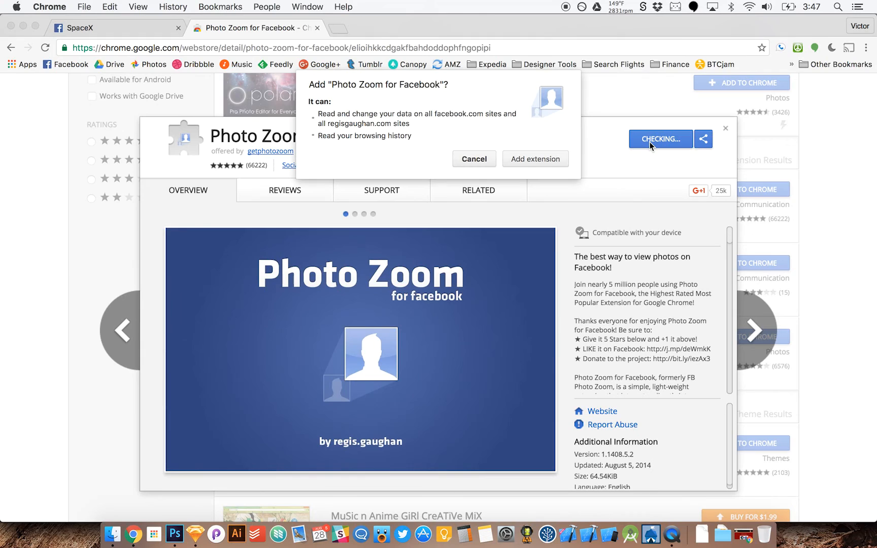
mouse_move(401, 103)
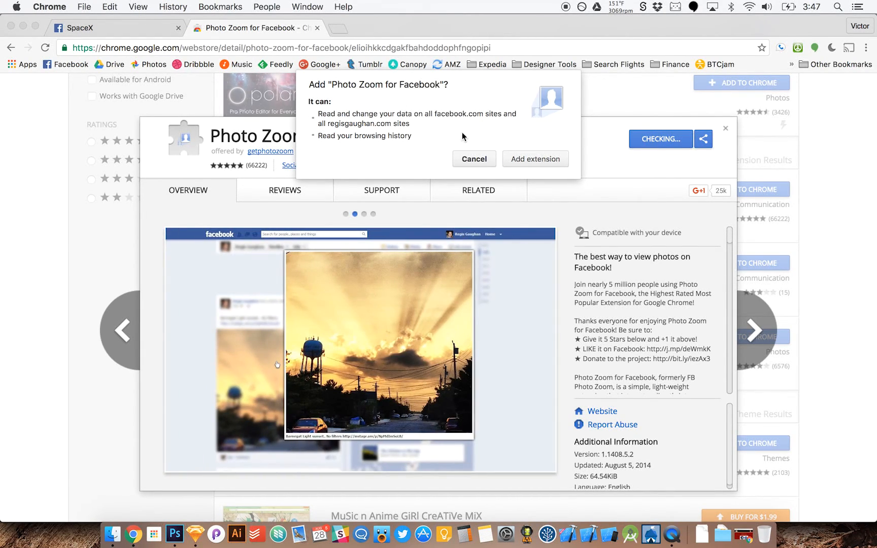
mouse_move(534, 159)
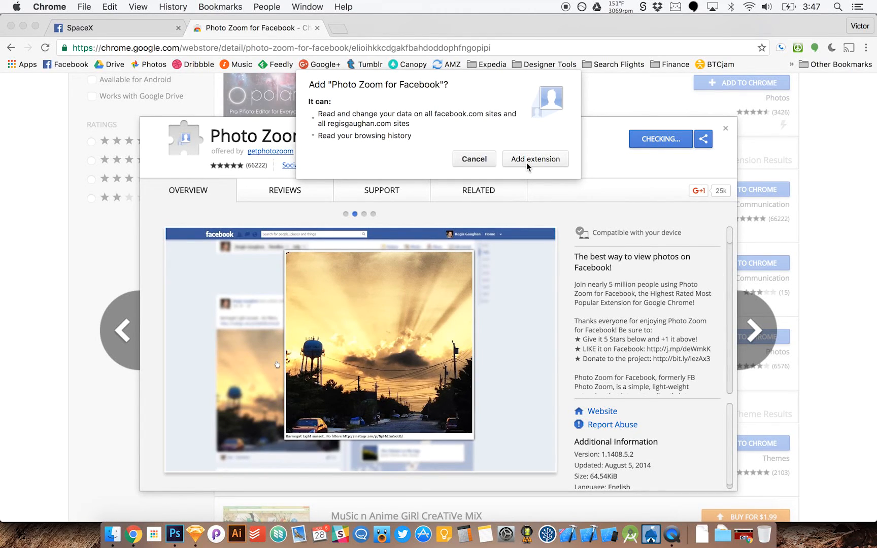
left_click(534, 159)
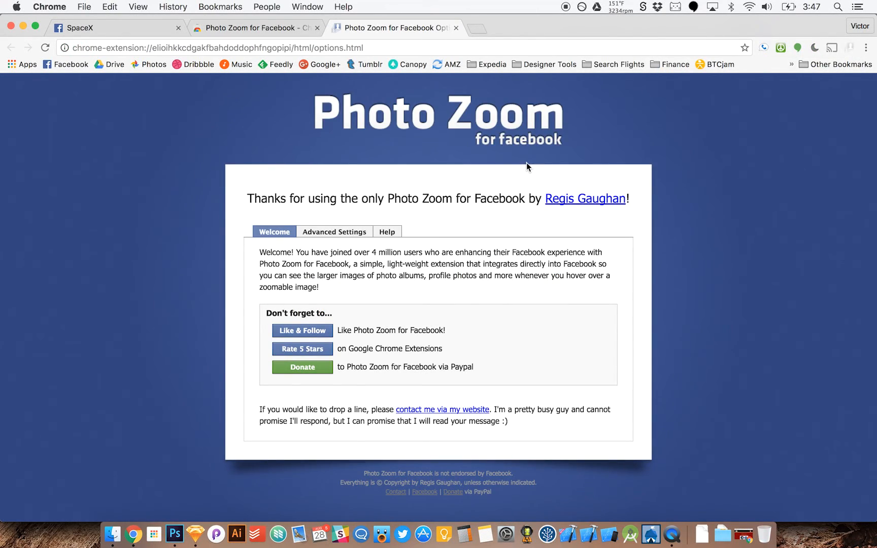
mouse_move(456, 28)
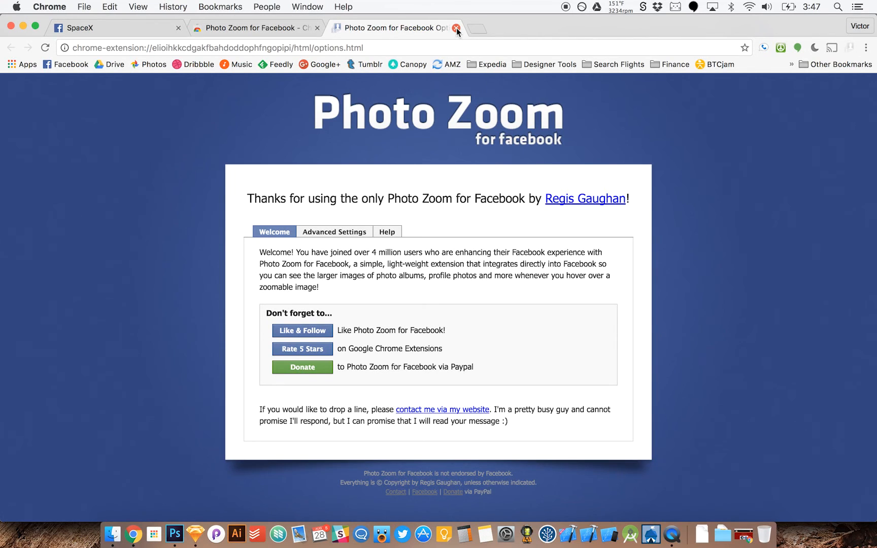
Close the welcome tab and toggle Photo Zoom off and back on on the SpaceX page.
left_click(456, 28)
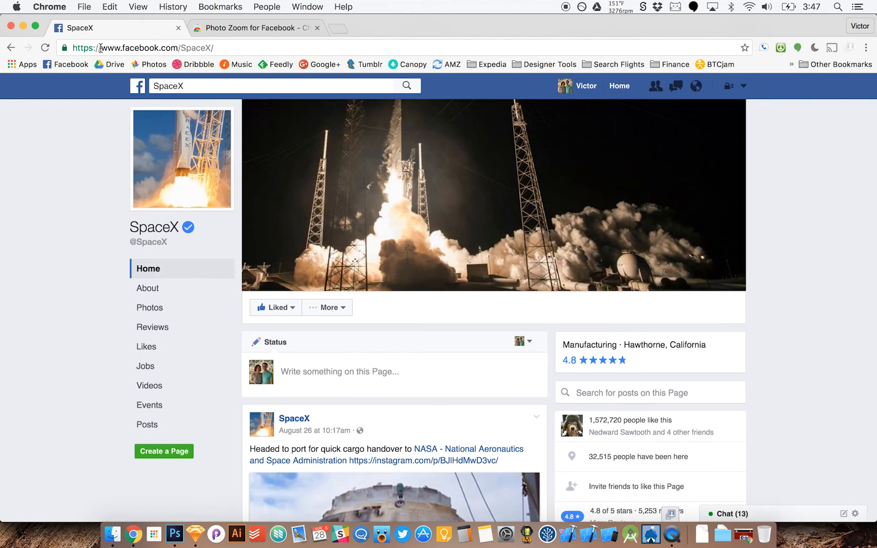
left_click(46, 48)
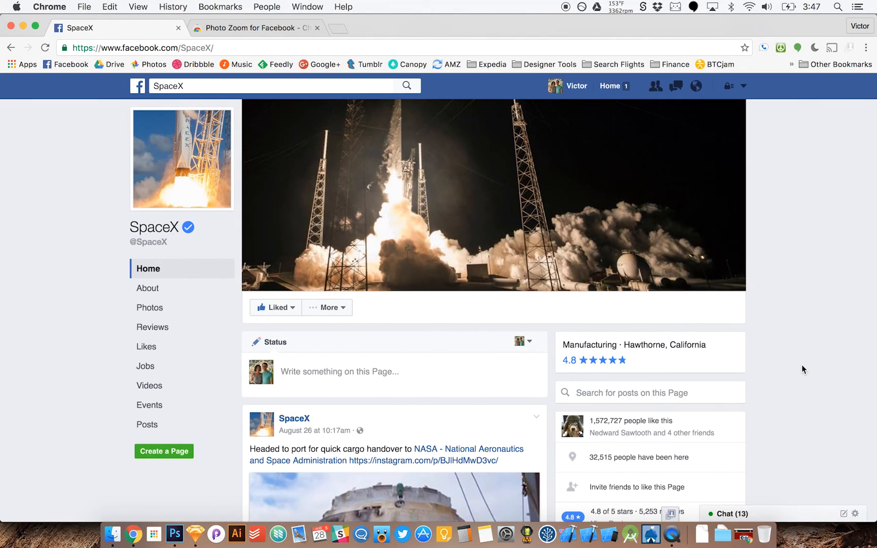
mouse_move(772, 395)
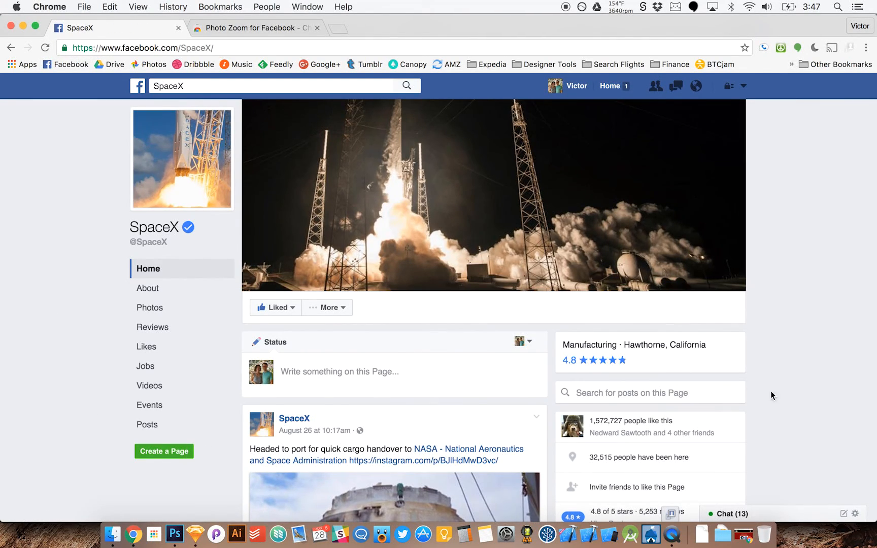
mouse_move(674, 517)
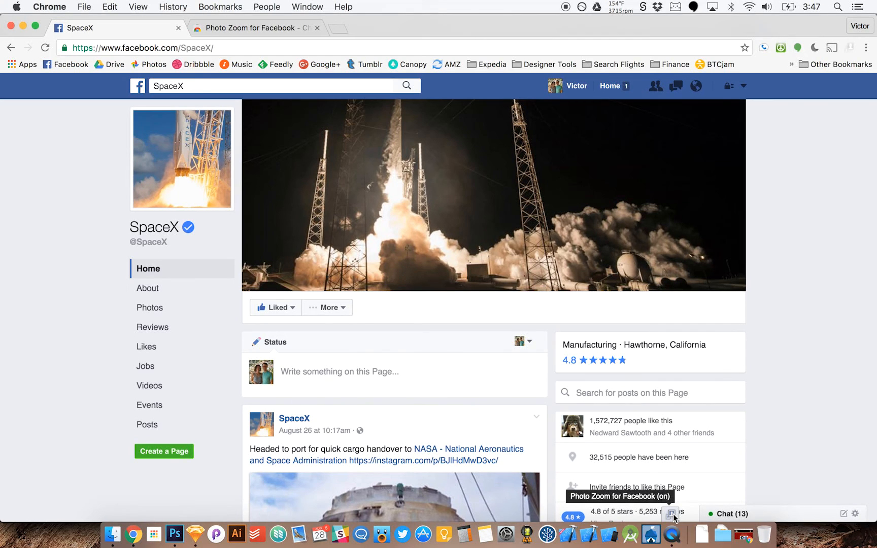
left_click(671, 514)
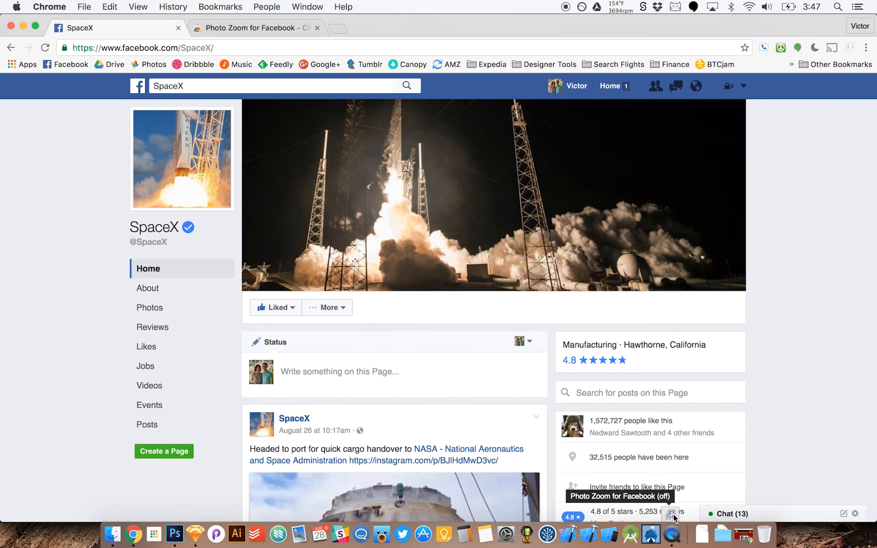
left_click(672, 514)
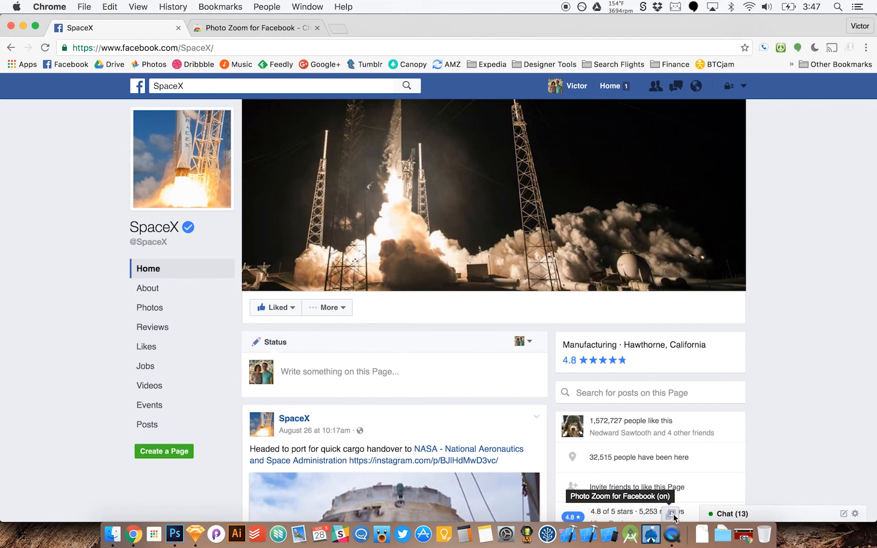